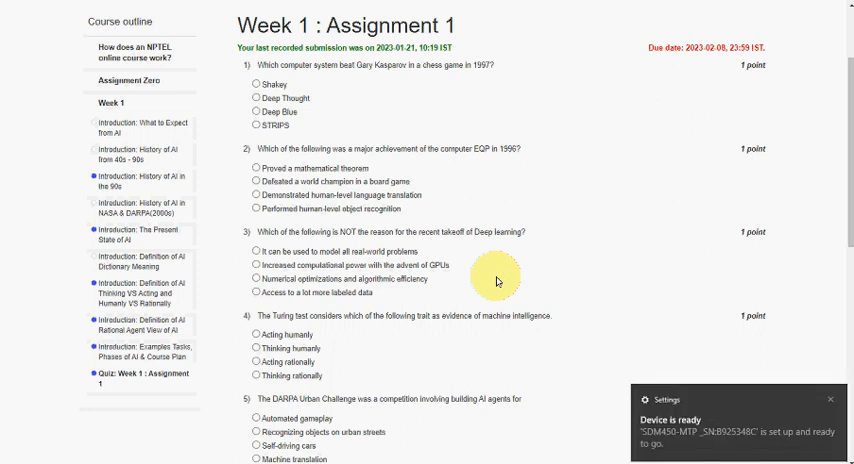
mouse_move(832, 402)
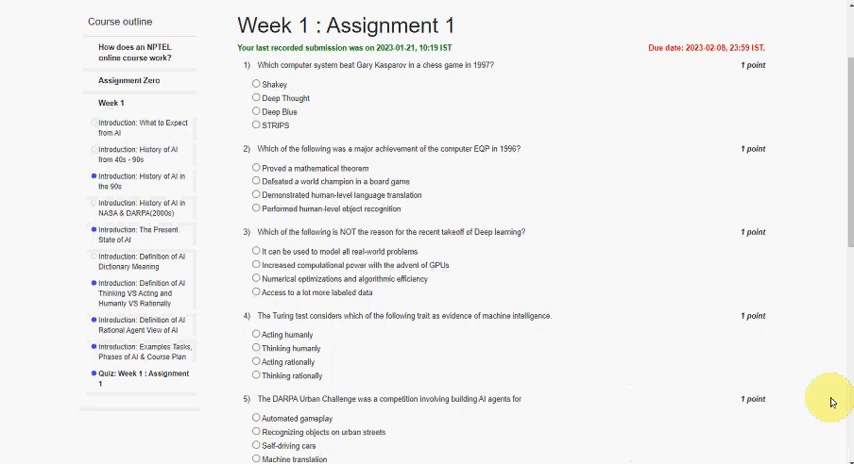
mouse_move(588, 220)
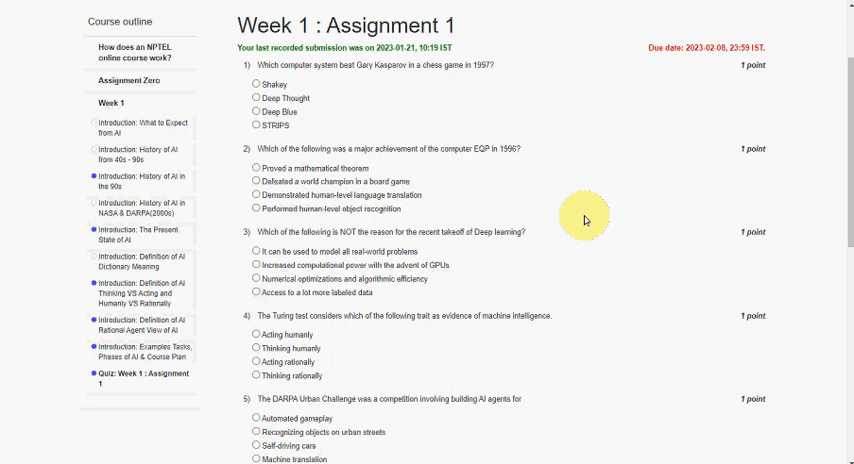
mouse_move(584, 220)
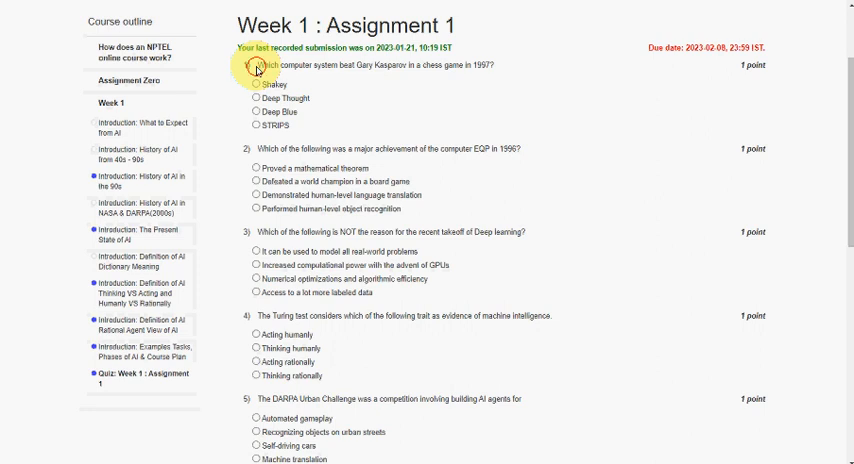
Step: Select Deep Blue as the answer to the 1997 Kasparov chess question
drag(252, 66, 352, 66)
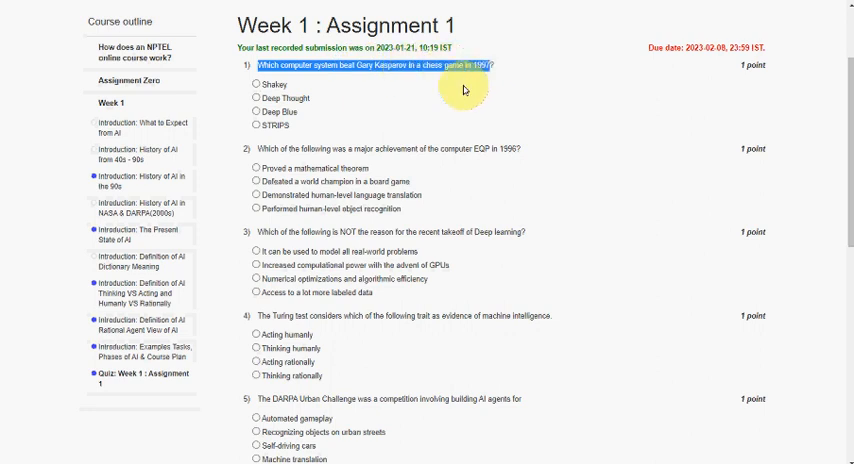
mouse_move(262, 110)
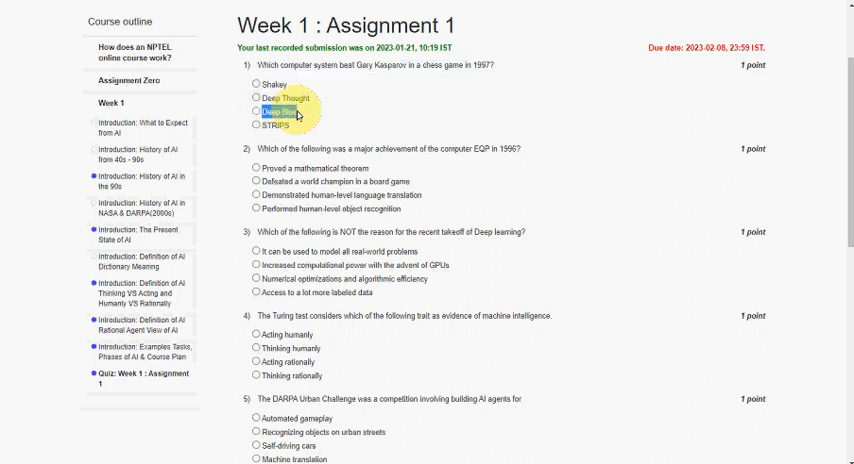
click(252, 110)
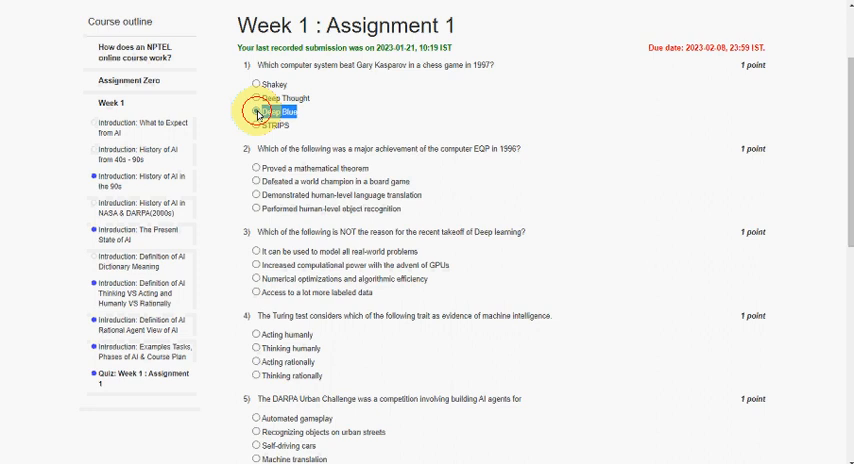
click(250, 112)
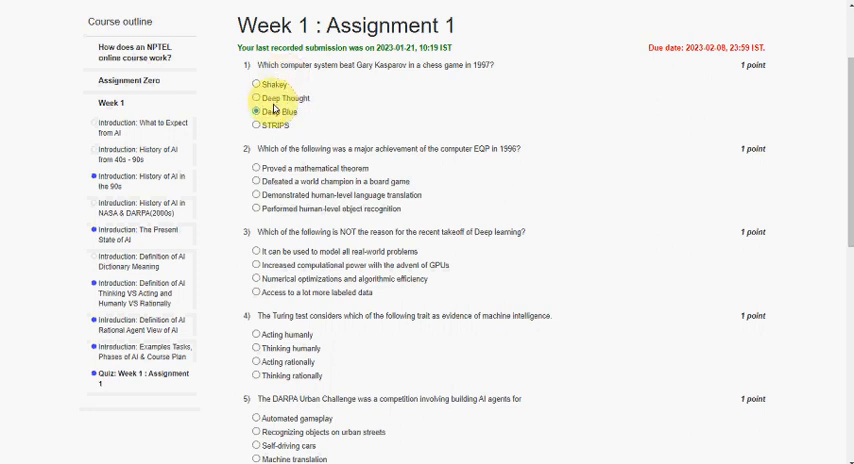
click(252, 98)
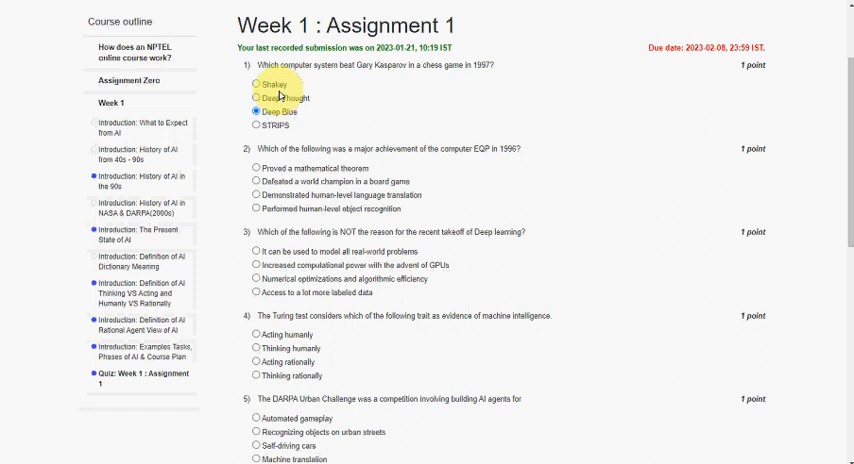
Step: Choose 'Proved a mathematical theorem' for question 2 and 'model all real-world problems' for question 3
scroll(down, 3)
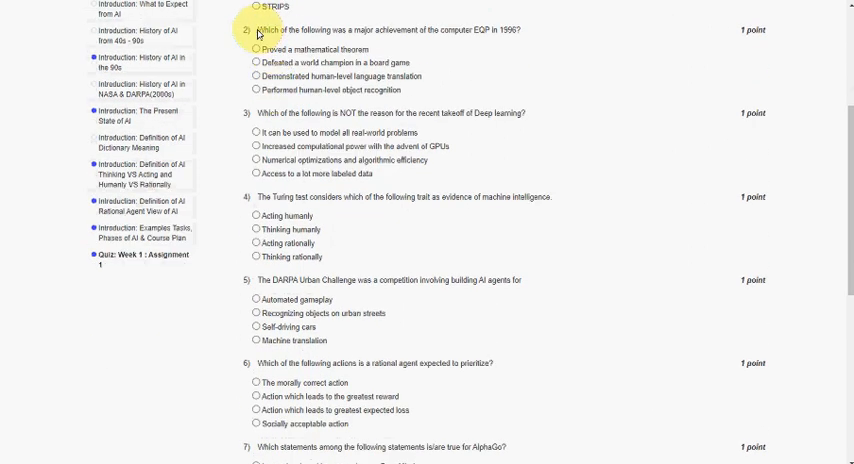
drag(256, 28, 410, 28)
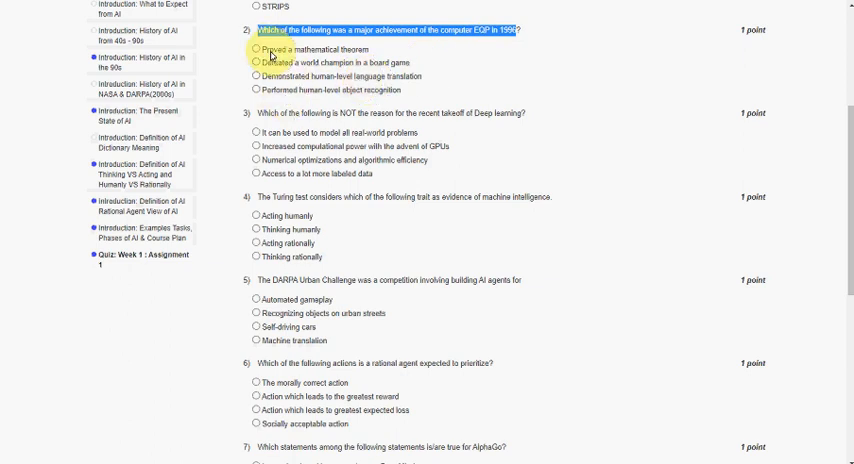
click(252, 50)
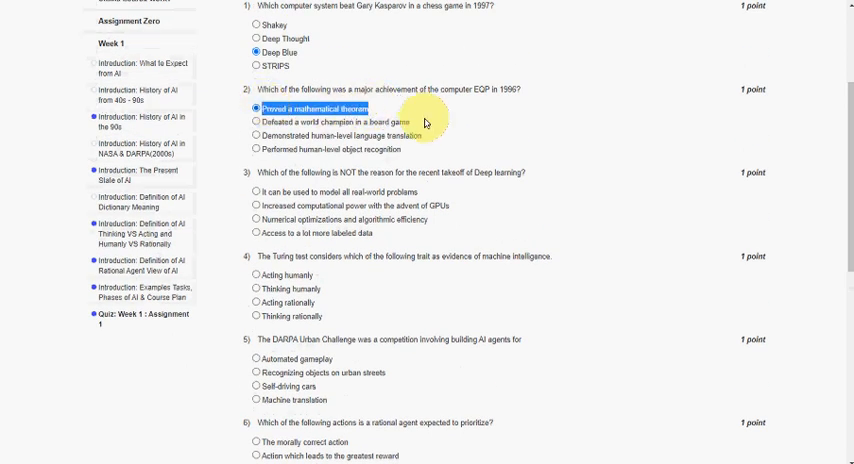
scroll(down, 3)
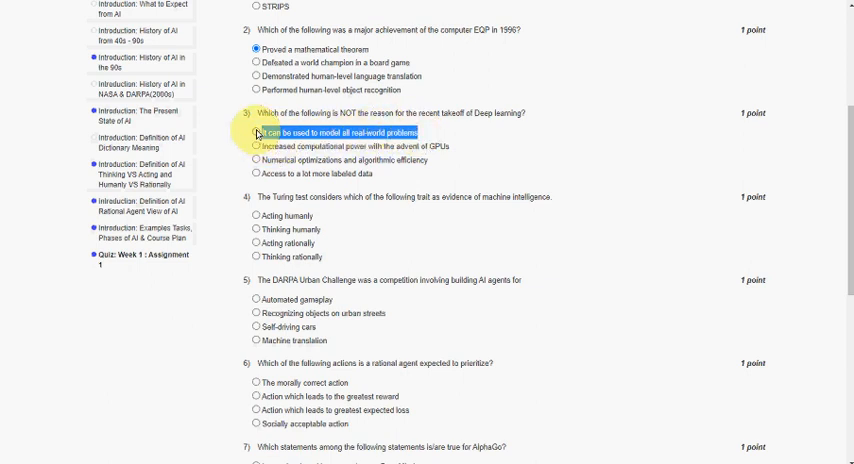
click(252, 132)
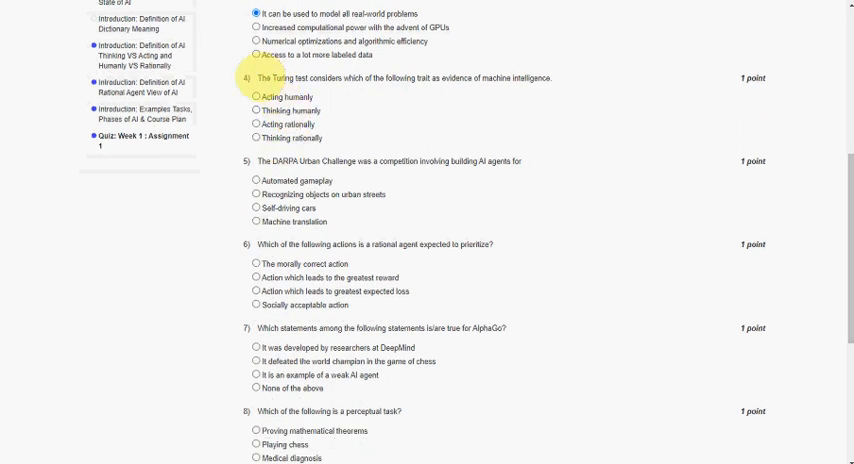
Step: Choose 'Acting humanly' for the Turing test question and 'Self-driving cars' for the DARPA question
drag(258, 76, 370, 76)
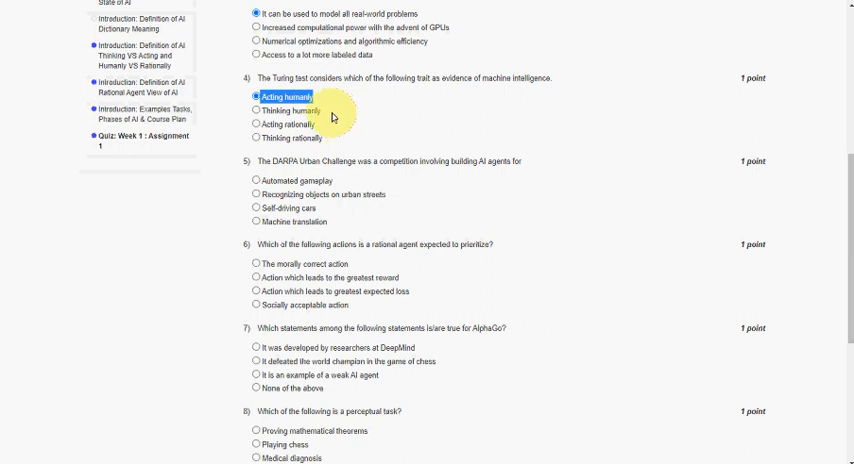
mouse_move(332, 108)
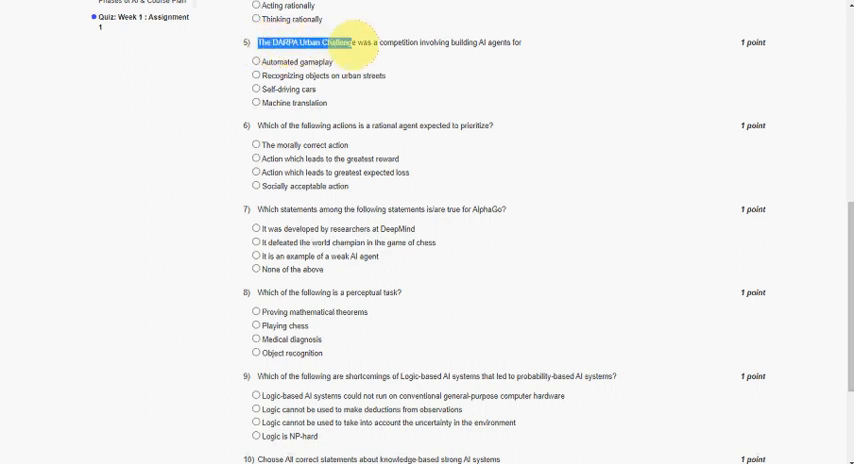
click(252, 64)
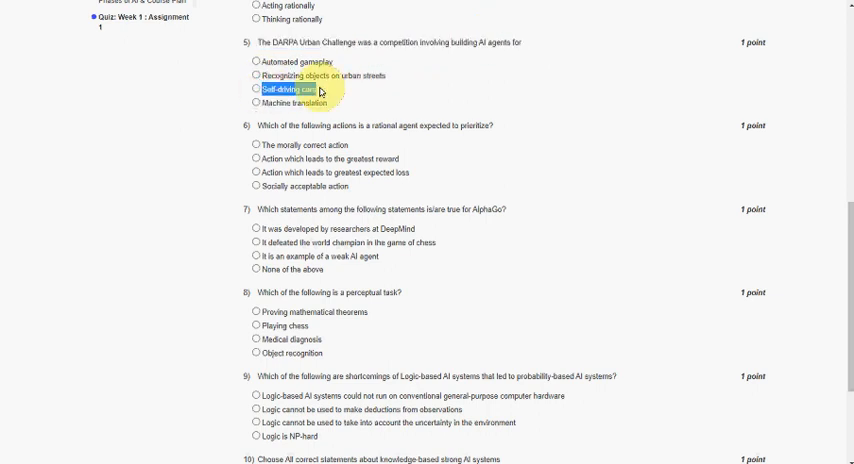
click(248, 88)
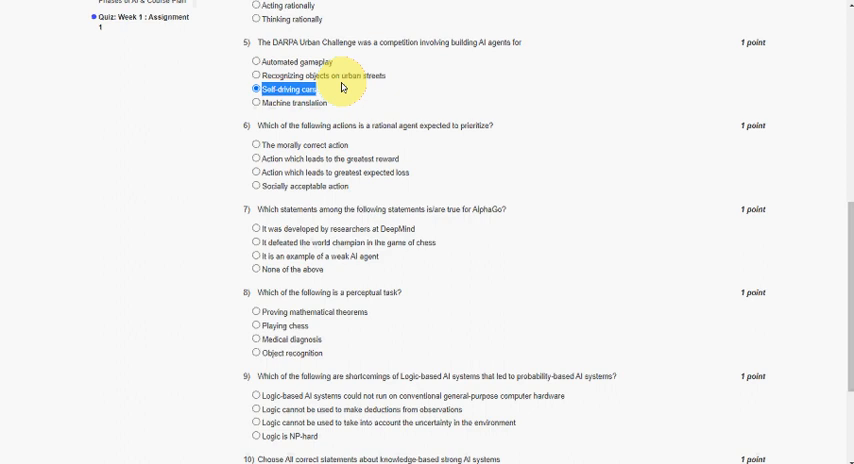
Step: Choose 'Action which leads to the greatest reward' for question 6
scroll(down, 3)
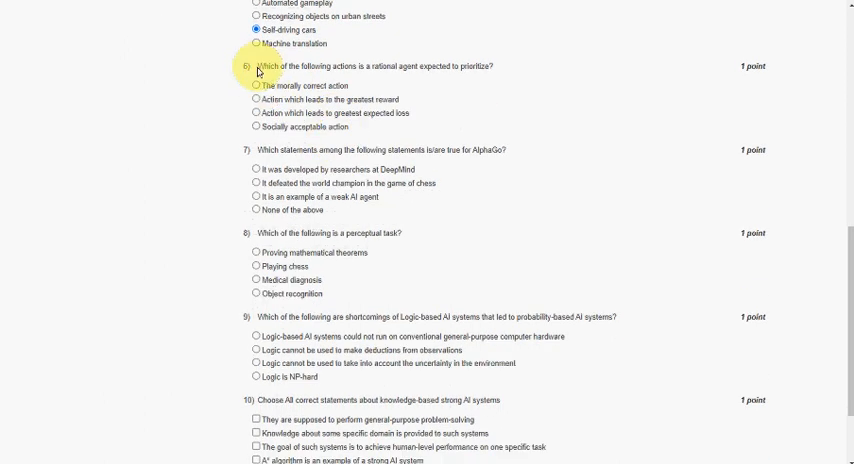
drag(258, 66, 372, 66)
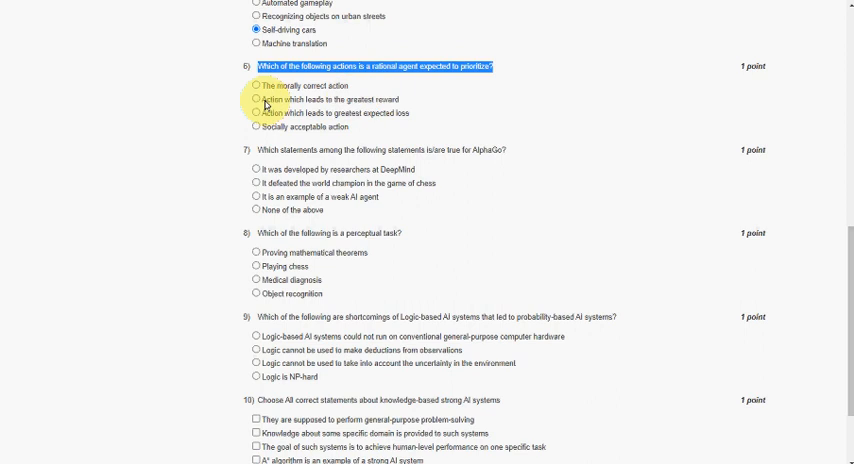
click(252, 100)
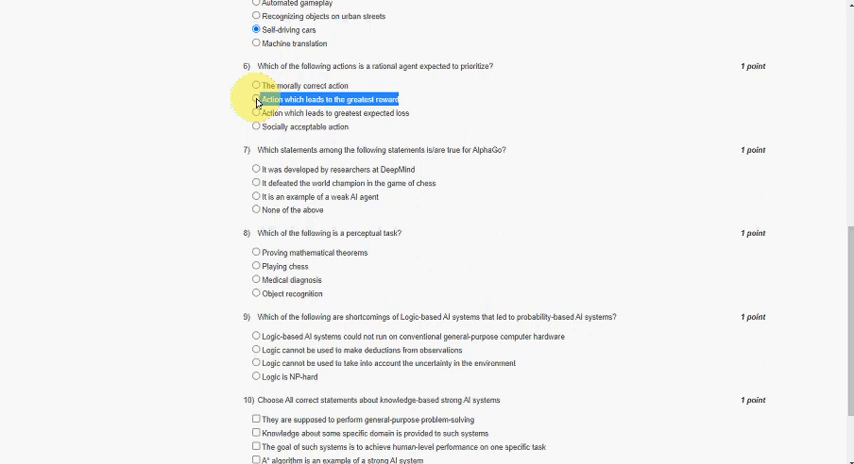
click(252, 100)
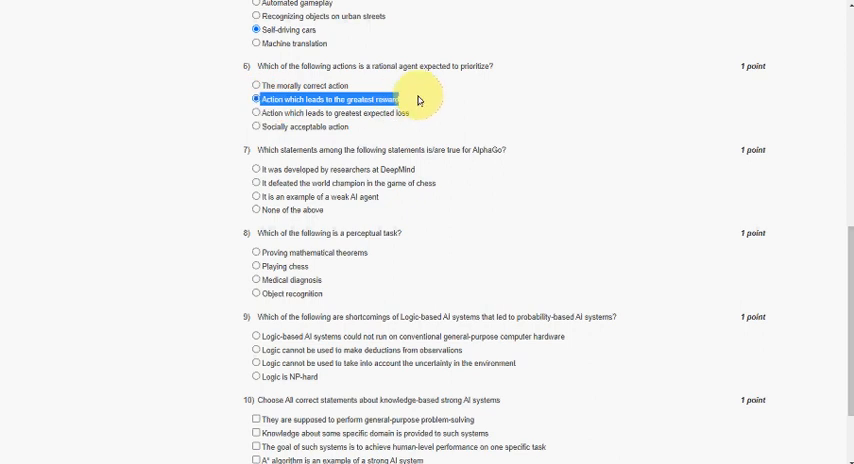
mouse_move(416, 100)
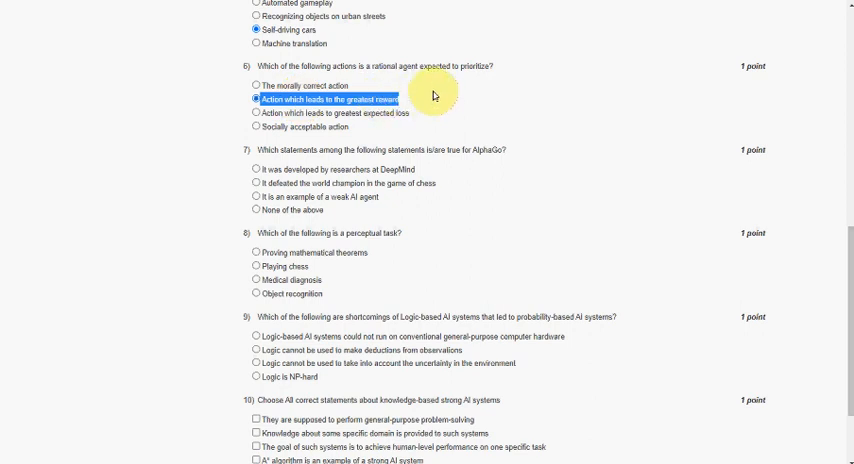
Step: Choose 'It was developed by researchers at DeepMind' for the AlphaGo question
scroll(down, 3)
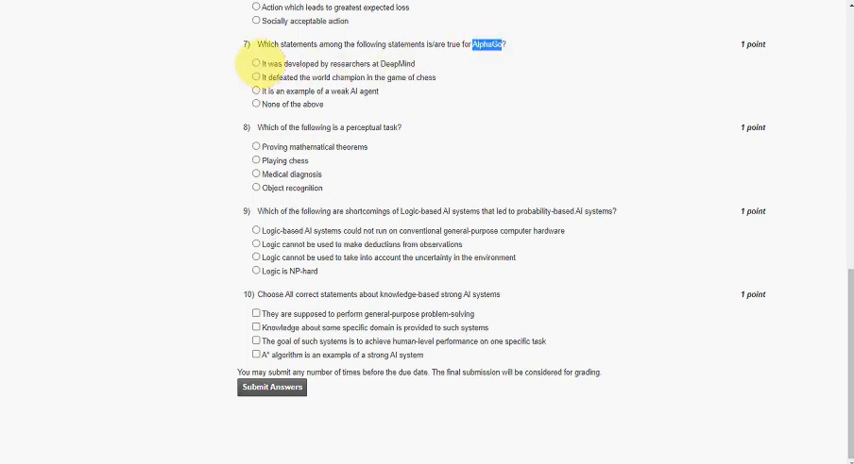
click(252, 64)
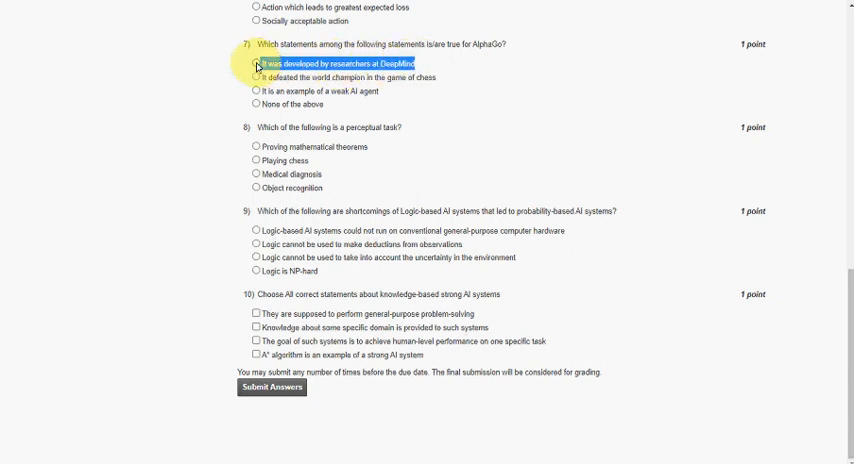
click(244, 64)
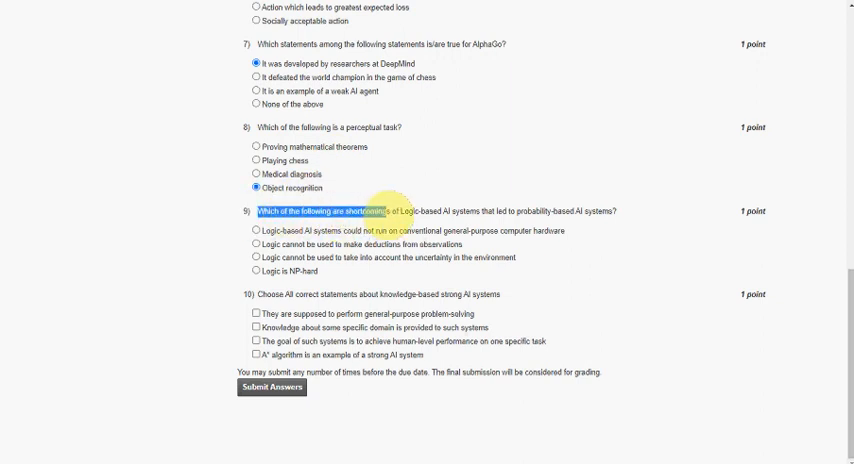
Step: Highlight question 9 on logic not handling uncertainty in the environment
drag(370, 210, 480, 210)
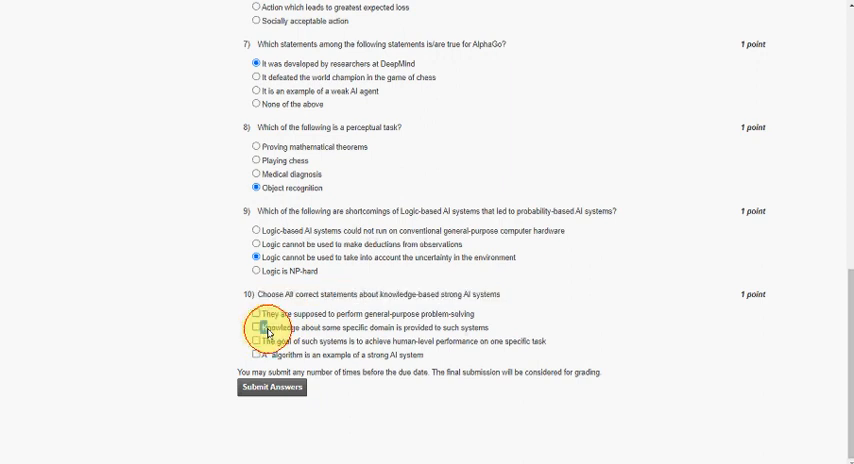
Step: Tick the domain-specific knowledge and human-level performance on one task statements for question 10
click(252, 328)
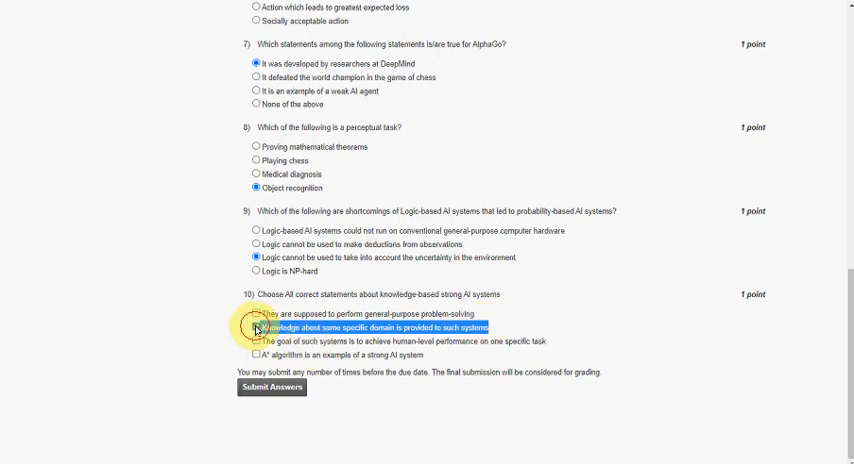
click(252, 328)
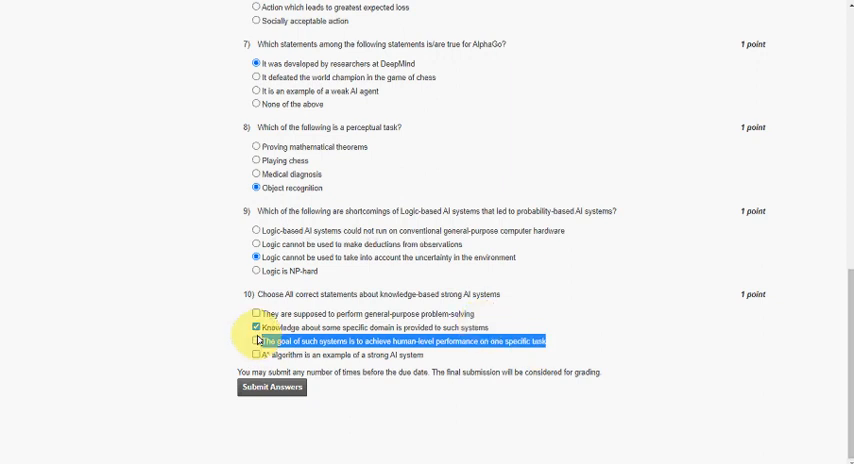
click(254, 340)
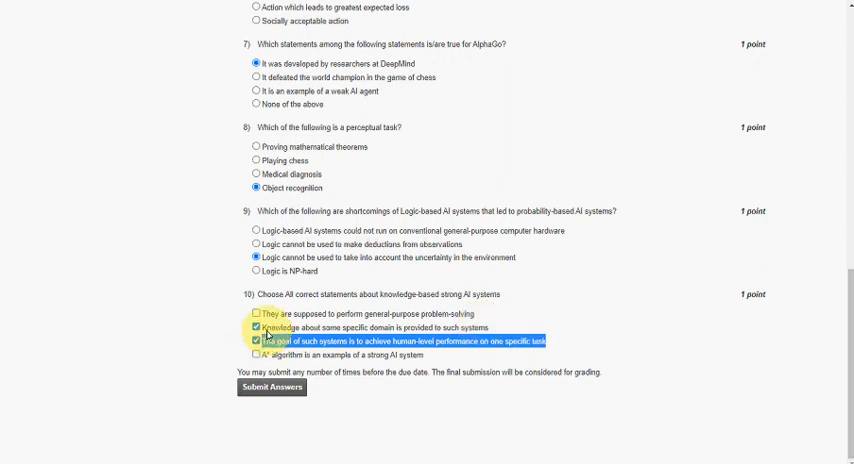